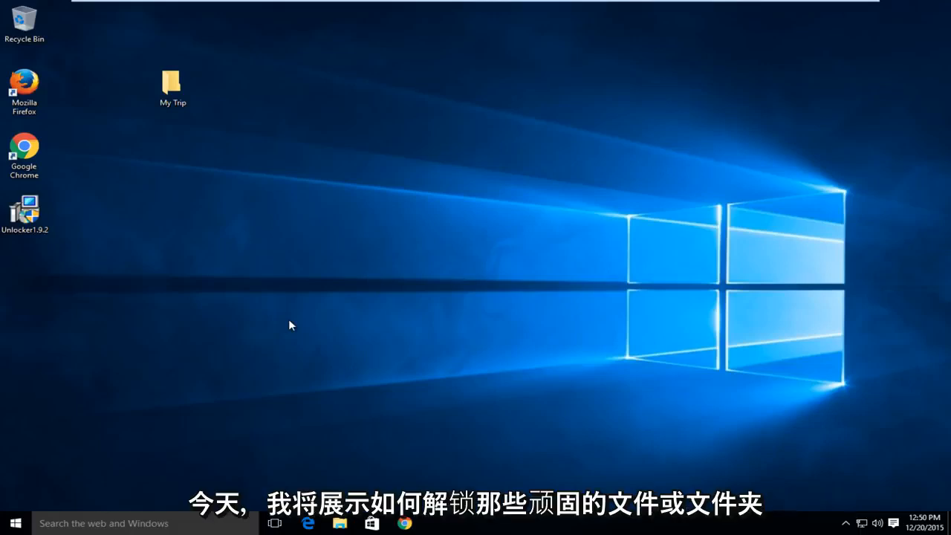
{"action": "mouse_move", "coordinate": [185, 247]}
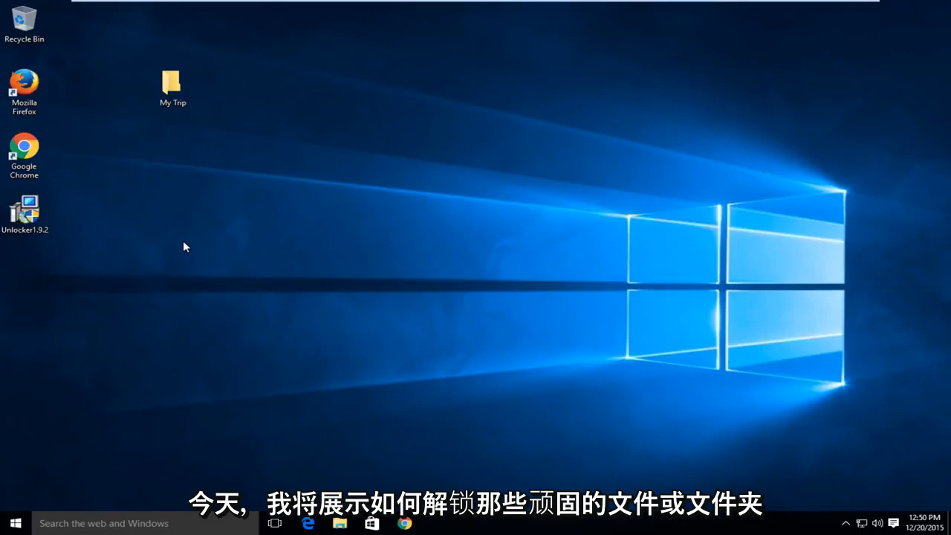
{"action": "mouse_move", "coordinate": [166, 228]}
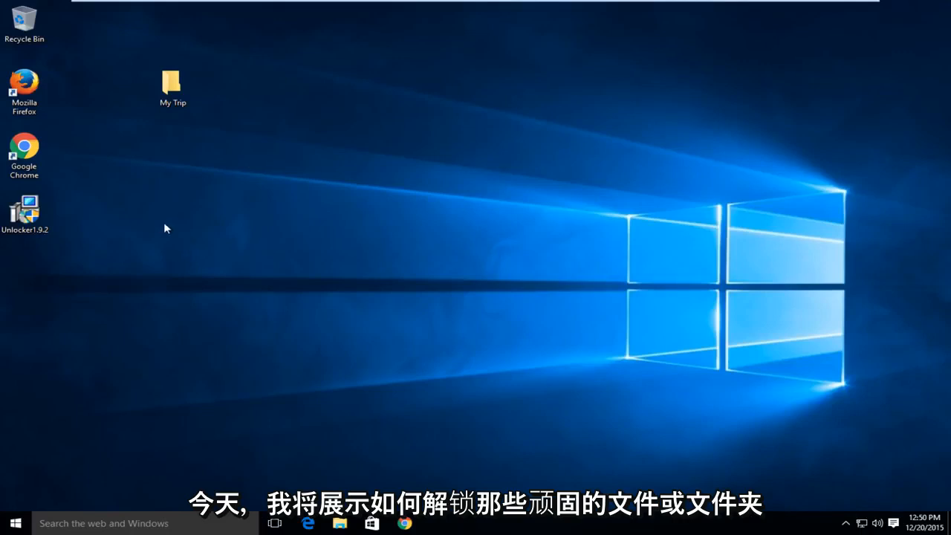
{"action": "mouse_move", "coordinate": [296, 243]}
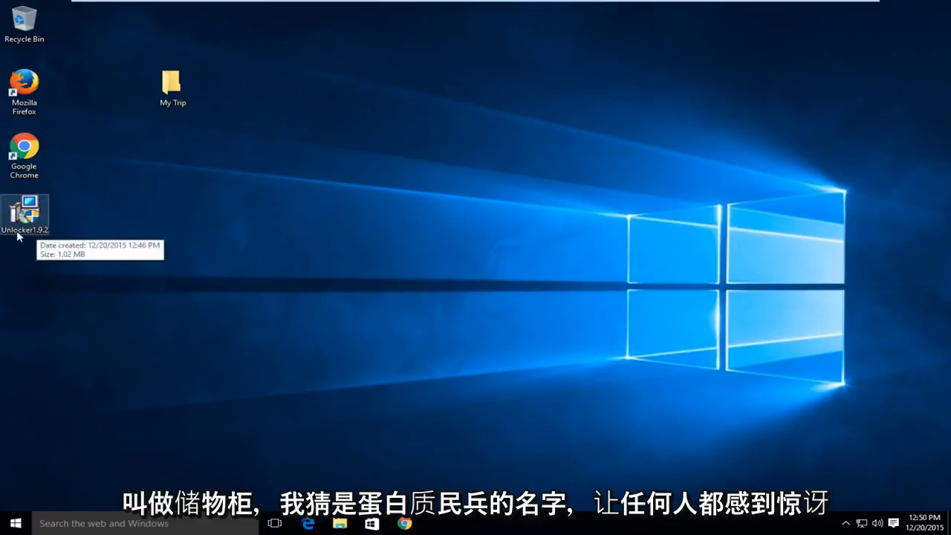
{"action": "mouse_move", "coordinate": [100, 205]}
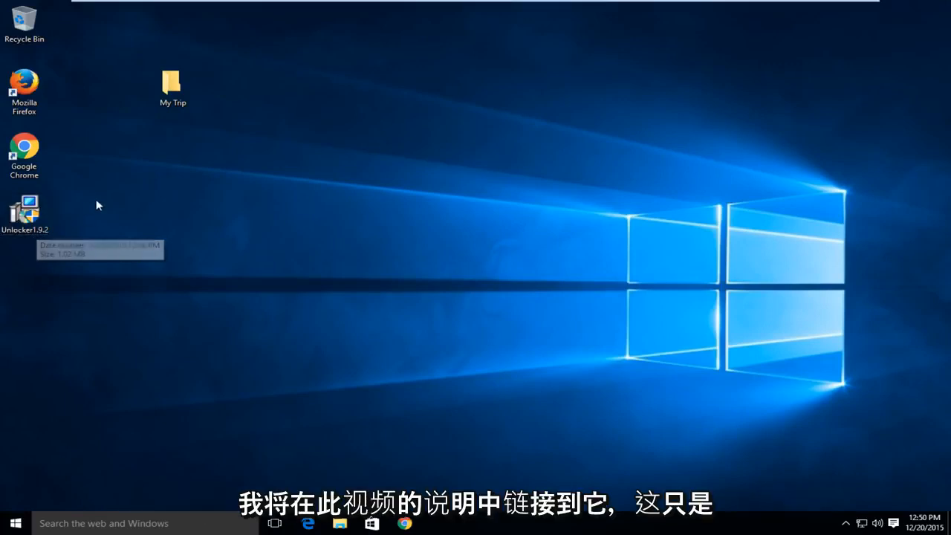
{"action": "mouse_move", "coordinate": [15, 231]}
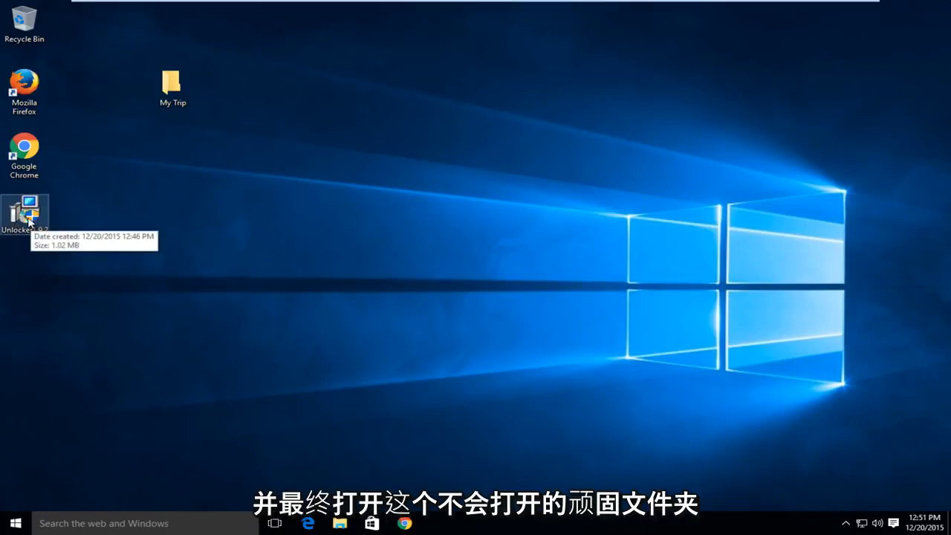
- Launch the Unlocker1.9.2 installer in English and accept the license agreement
{"action": "left_click", "coordinate": [173, 82]}
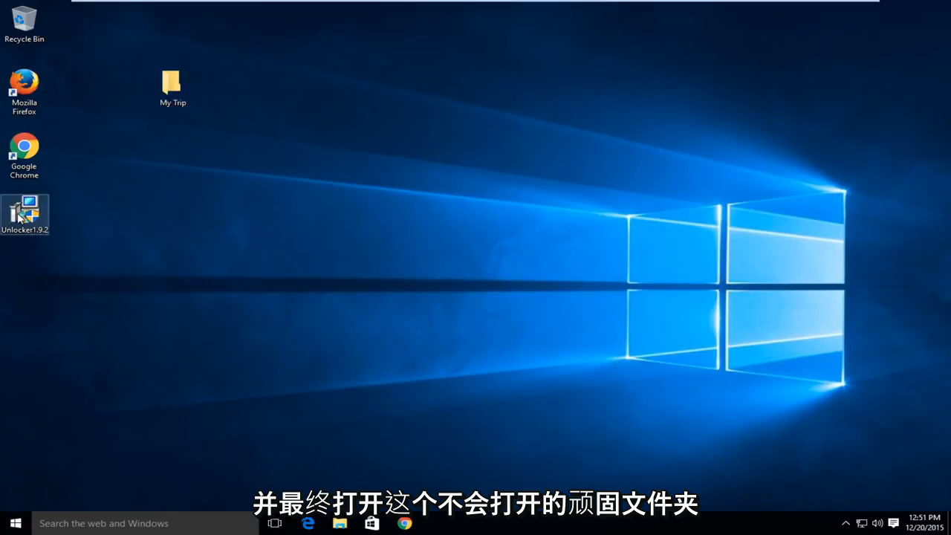
{"action": "double_click", "coordinate": [25, 214]}
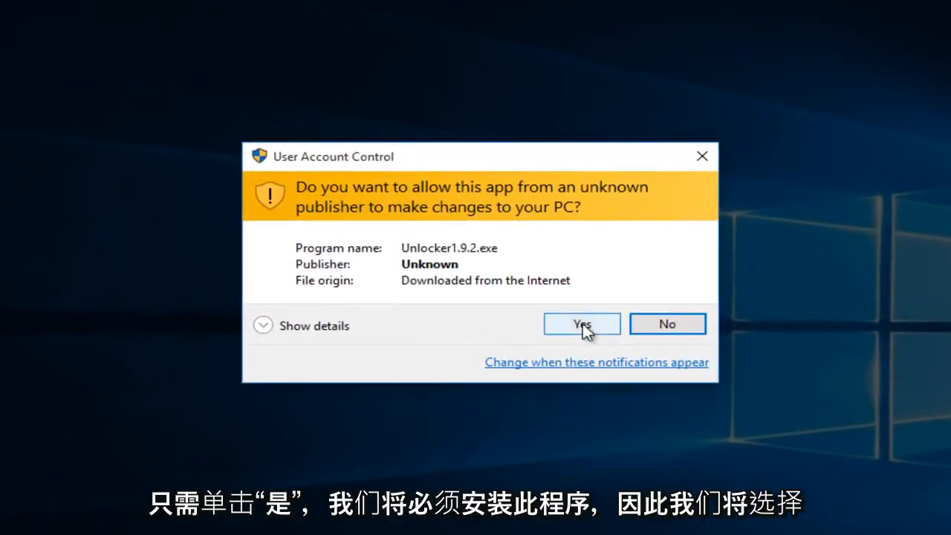
{"action": "left_click", "coordinate": [582, 323]}
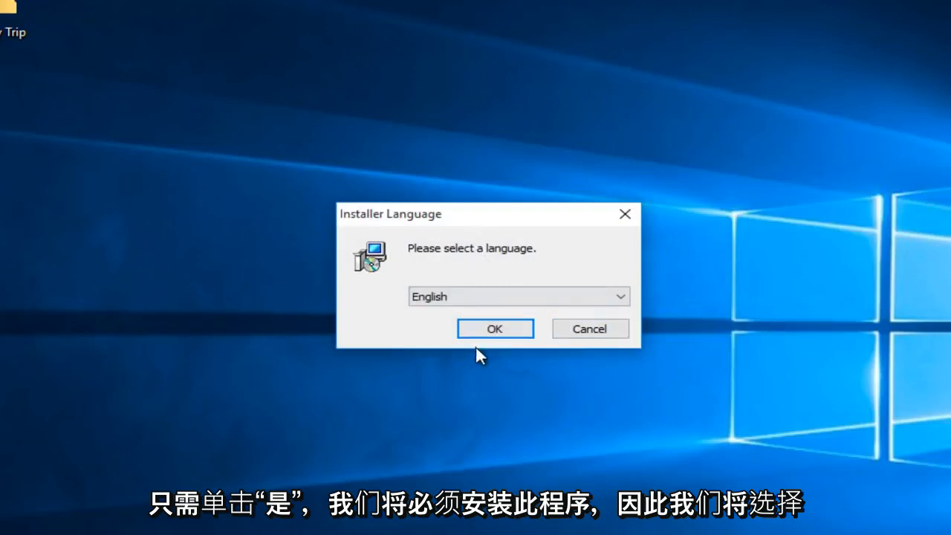
{"action": "left_click", "coordinate": [494, 328]}
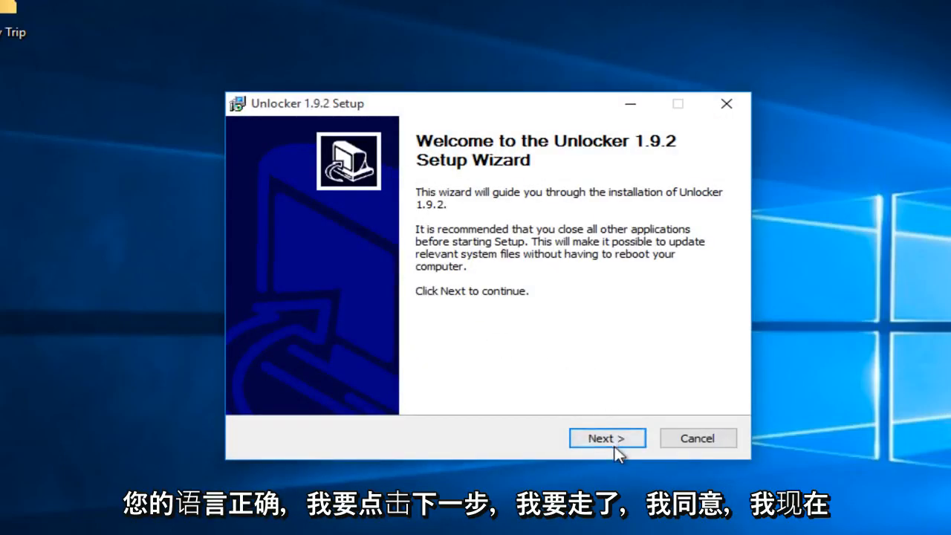
{"action": "left_click", "coordinate": [607, 438]}
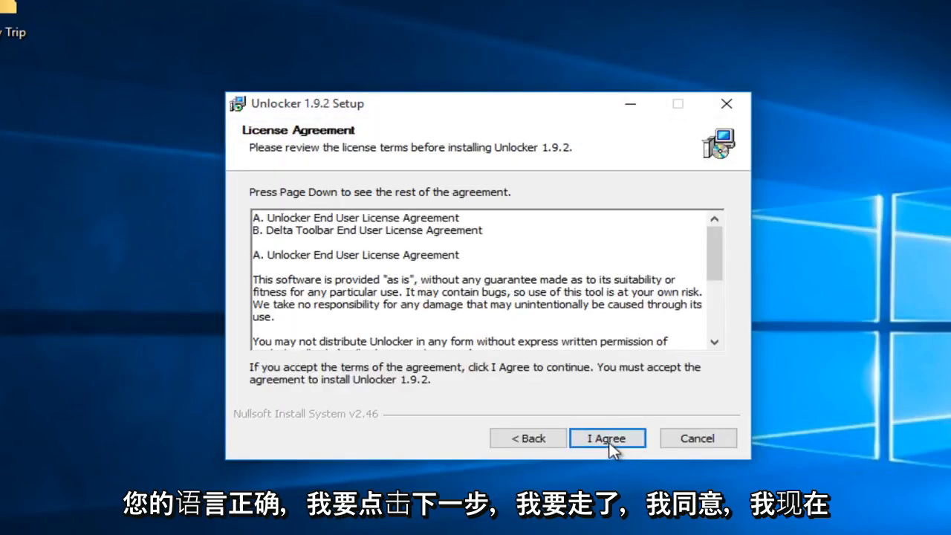
{"action": "left_click", "coordinate": [607, 438]}
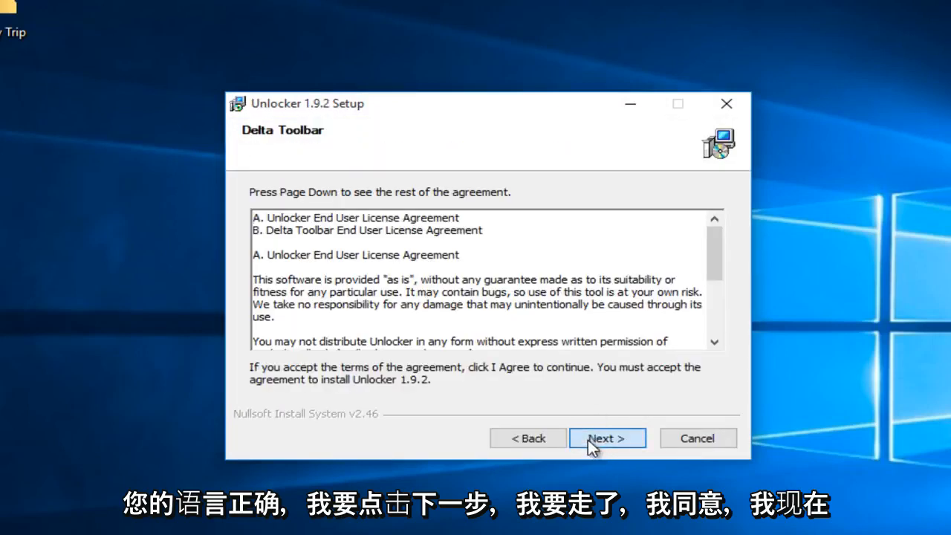
- Choose the Advanced install option and decline the Delta toolbar
{"action": "left_click", "coordinate": [606, 438]}
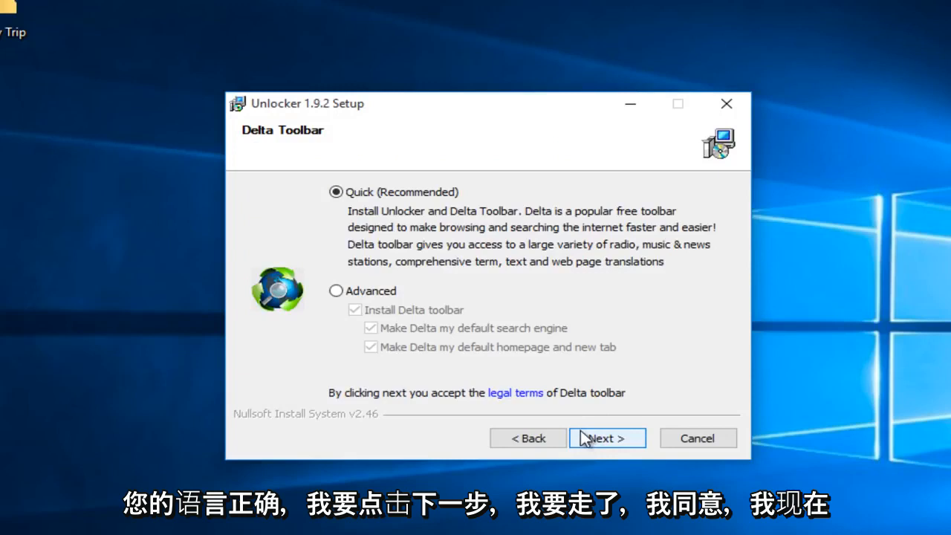
{"action": "left_click", "coordinate": [337, 291]}
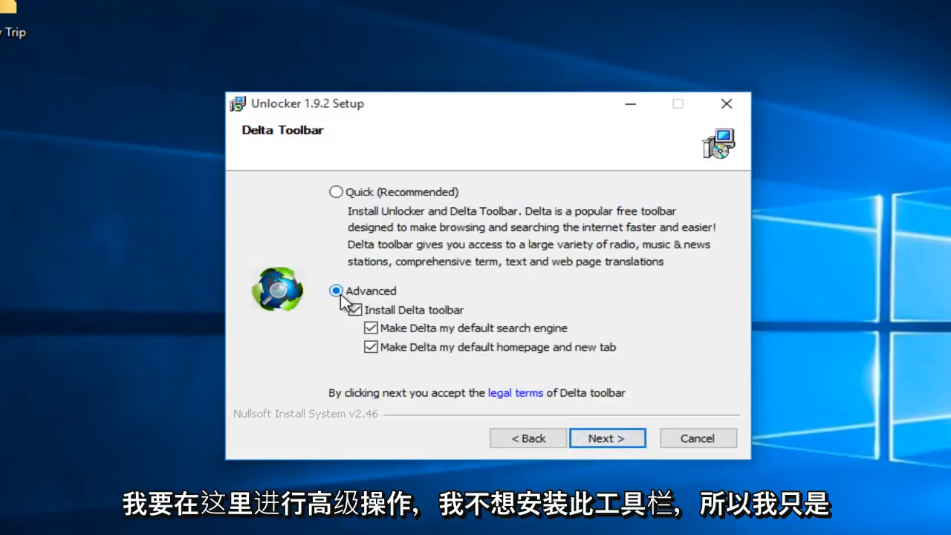
{"action": "left_click", "coordinate": [356, 310]}
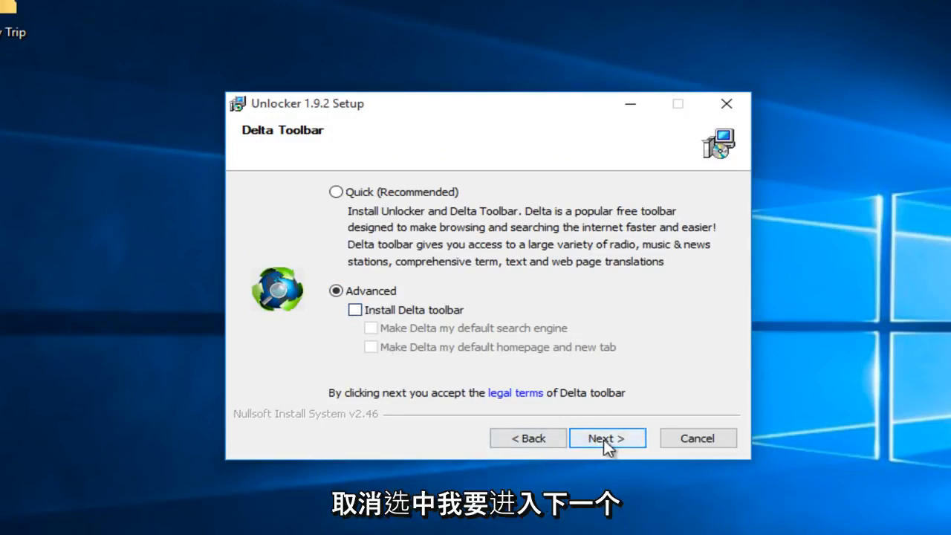
- Install Unlocker to the default folder with default components and finish setup
{"action": "left_click", "coordinate": [607, 437]}
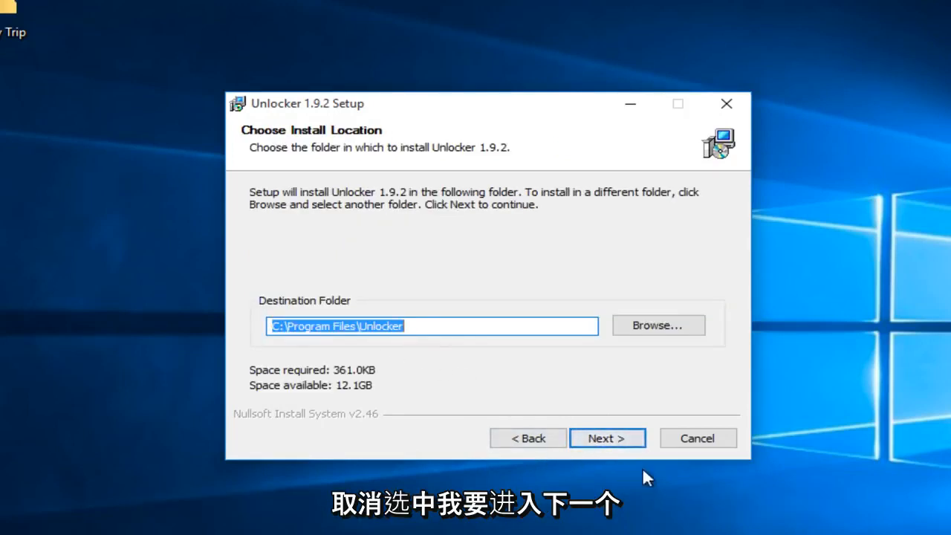
{"action": "left_click", "coordinate": [607, 438]}
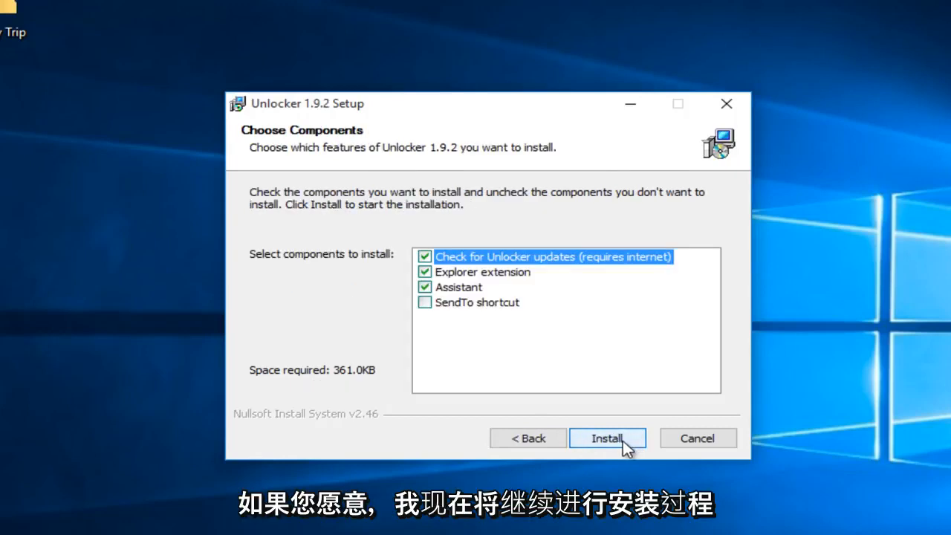
{"action": "left_click", "coordinate": [607, 438]}
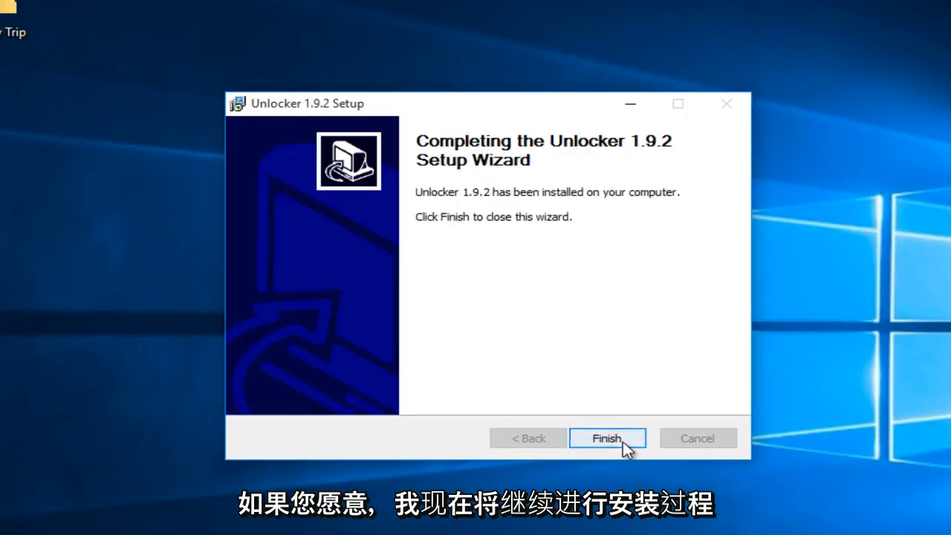
{"action": "left_click", "coordinate": [607, 438]}
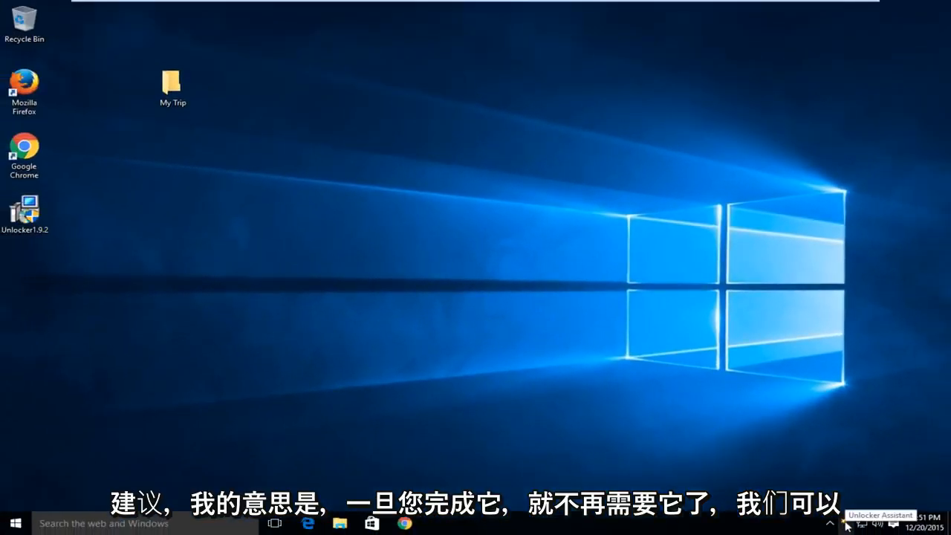
{"action": "mouse_move", "coordinate": [140, 86]}
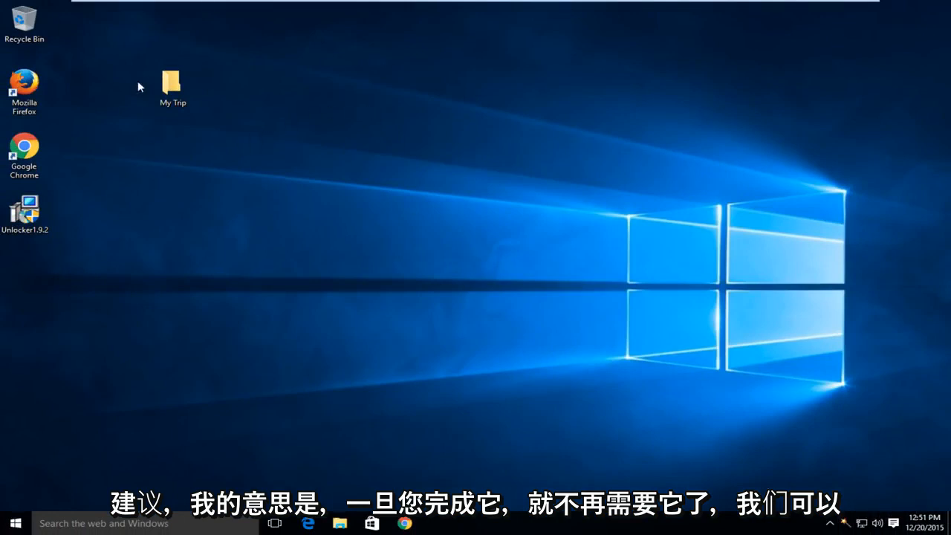
{"action": "mouse_move", "coordinate": [844, 528]}
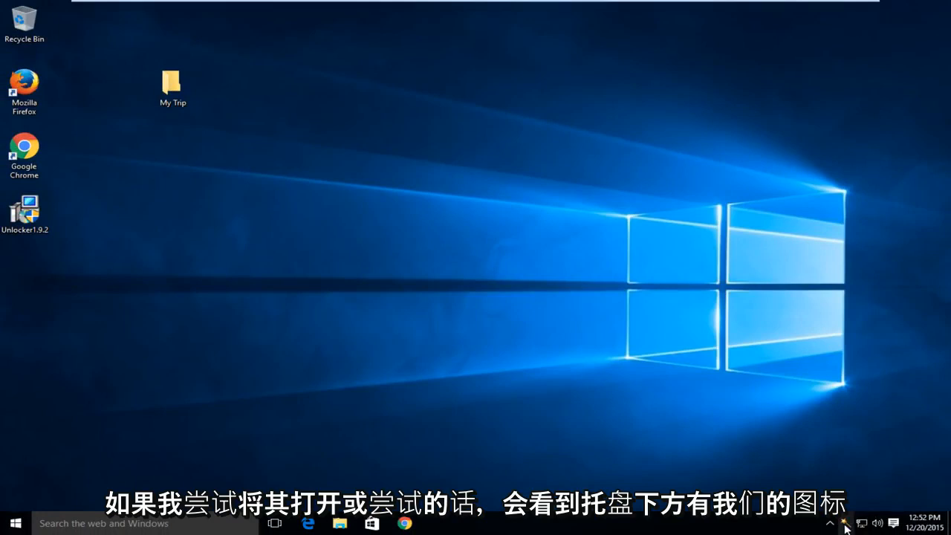
{"action": "mouse_move", "coordinate": [140, 519]}
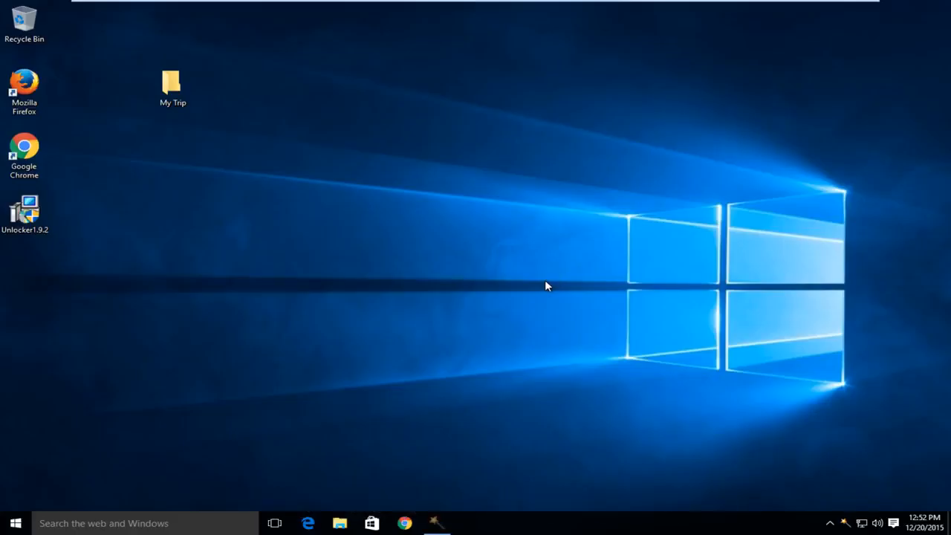
{"action": "mouse_move", "coordinate": [468, 483]}
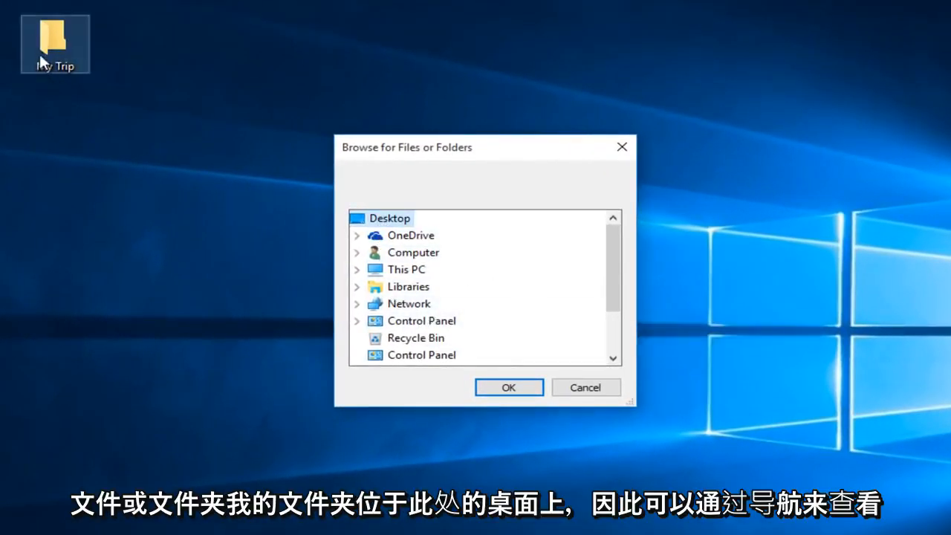
- Select the My Trip folder in Browse for Files or Folders and confirm
{"action": "scroll", "scroll_direction": "down", "scroll_amount": 3}
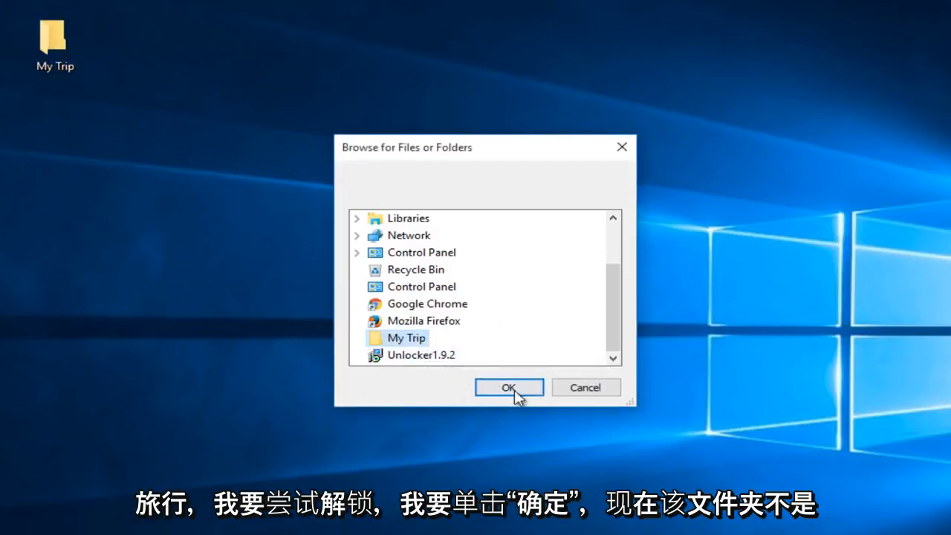
{"action": "left_click", "coordinate": [509, 387]}
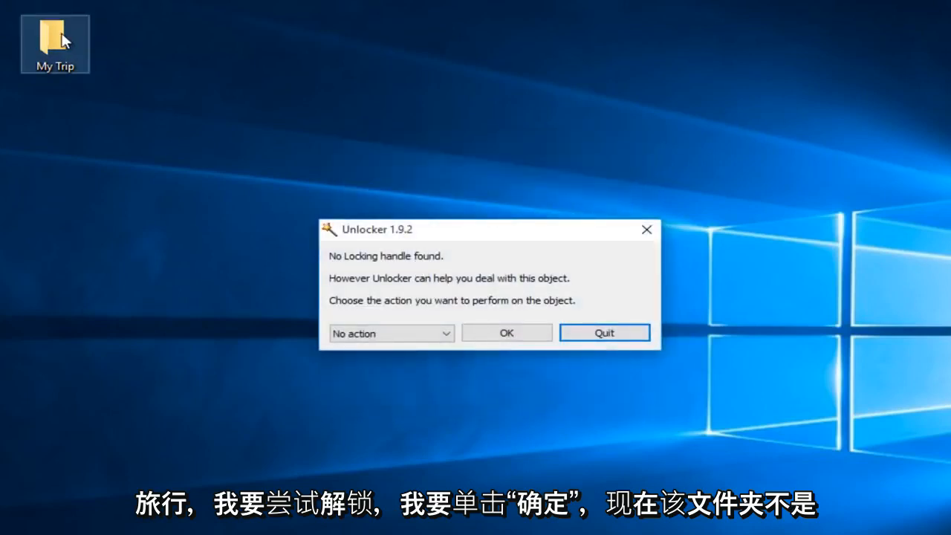
{"action": "mouse_move", "coordinate": [485, 280]}
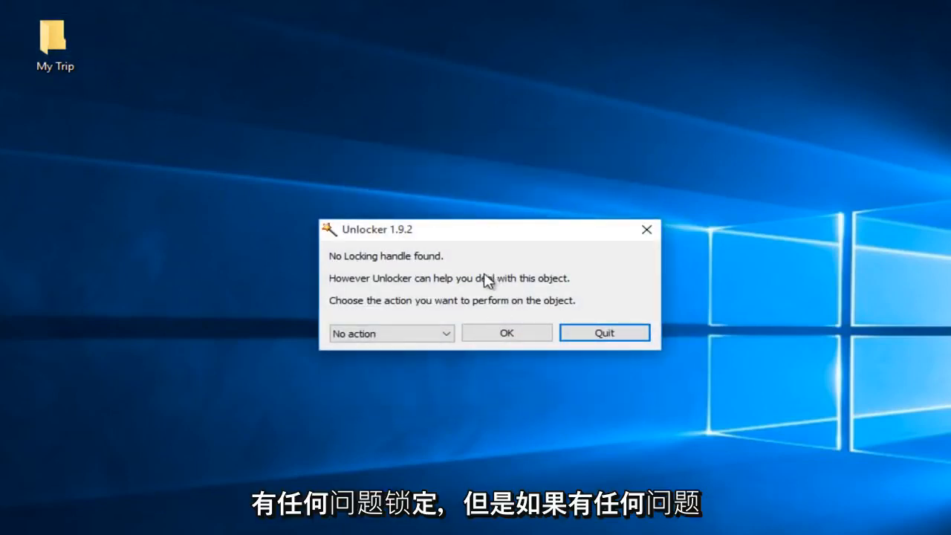
{"action": "mouse_move", "coordinate": [346, 278]}
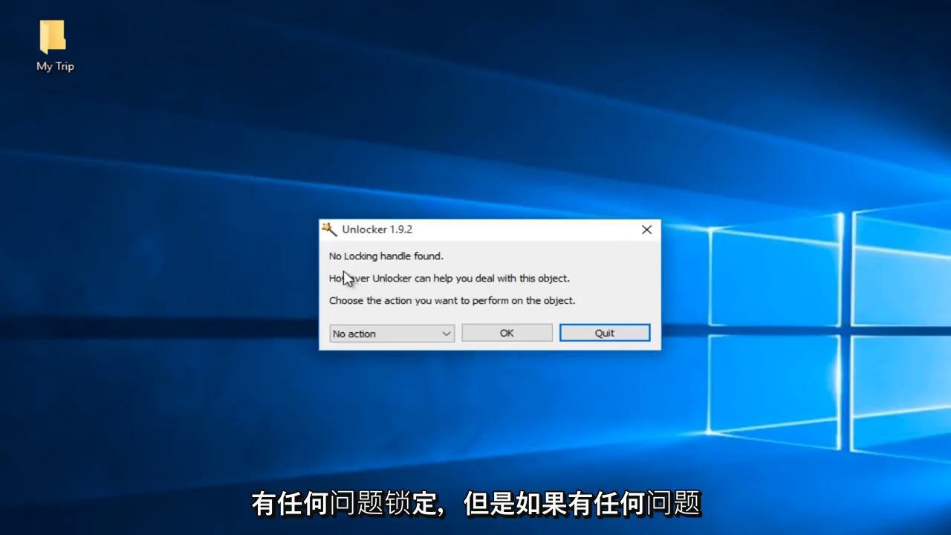
{"action": "mouse_move", "coordinate": [132, 82]}
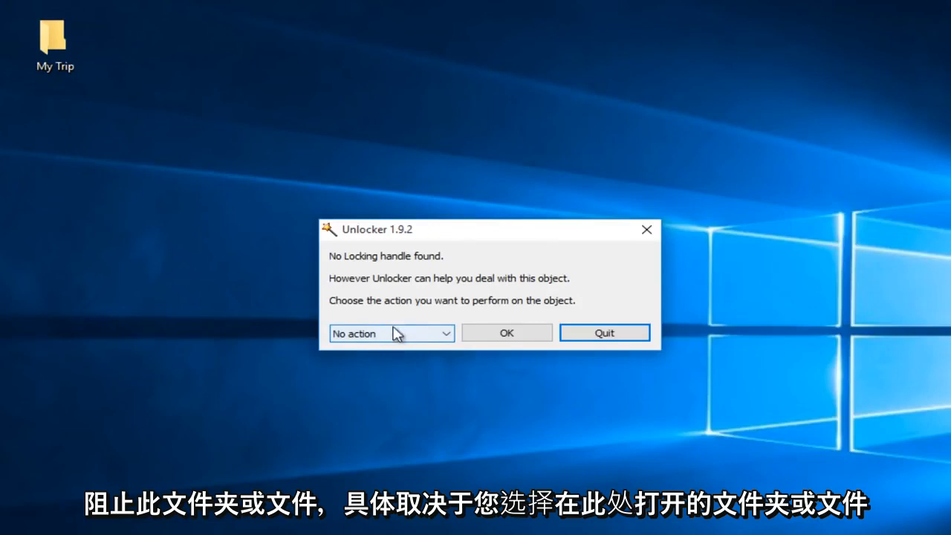
{"action": "mouse_move", "coordinate": [380, 309]}
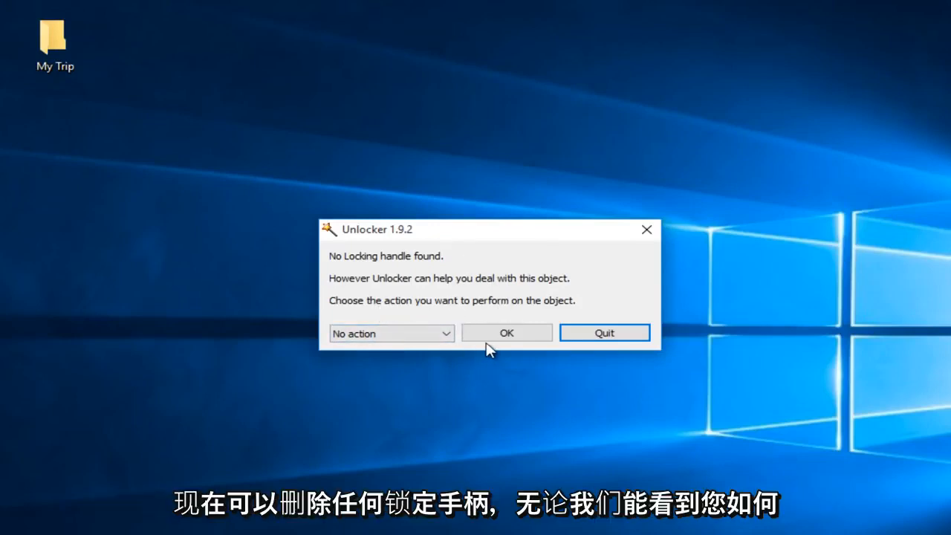
{"action": "mouse_move", "coordinate": [405, 264]}
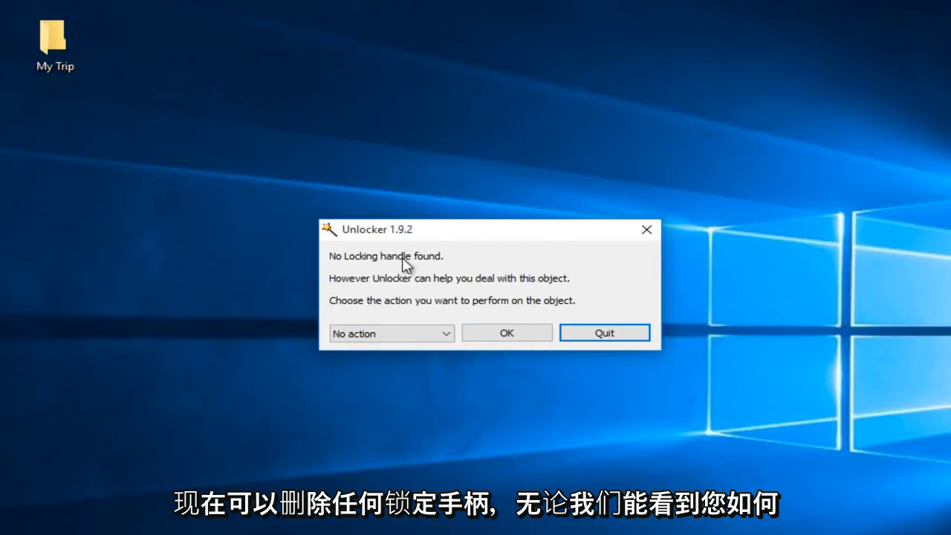
{"action": "mouse_move", "coordinate": [401, 315]}
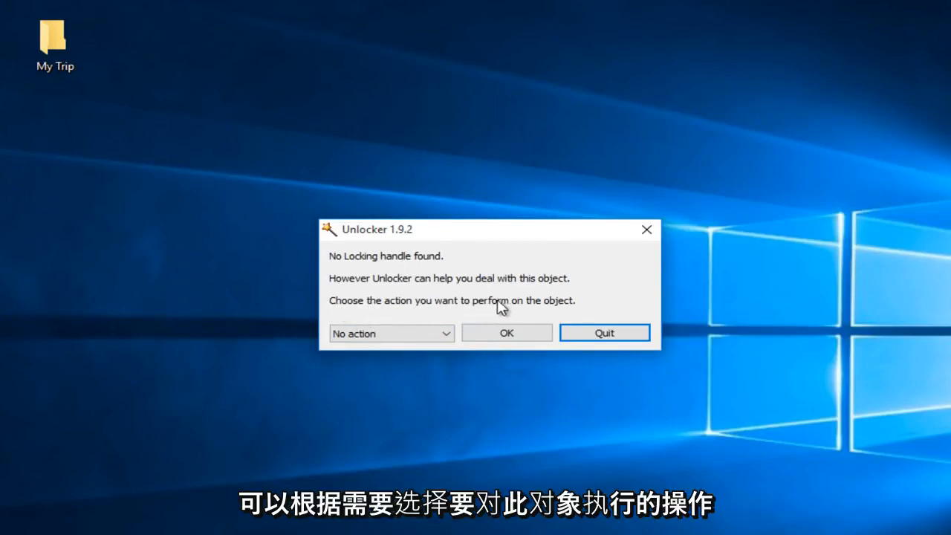
- Set the action for My Trip to Delete, reviewing Rename and Move alternatives
{"action": "left_click", "coordinate": [391, 333]}
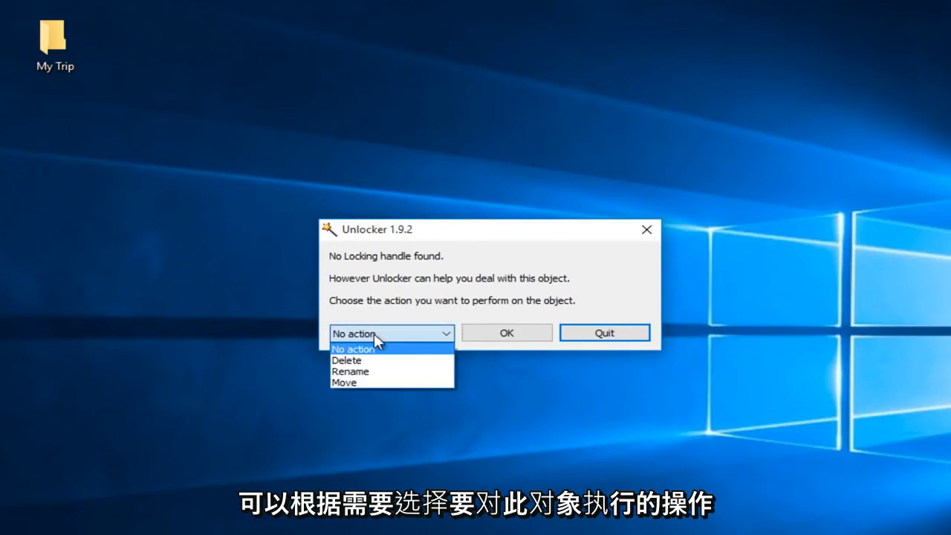
{"action": "mouse_move", "coordinate": [356, 360]}
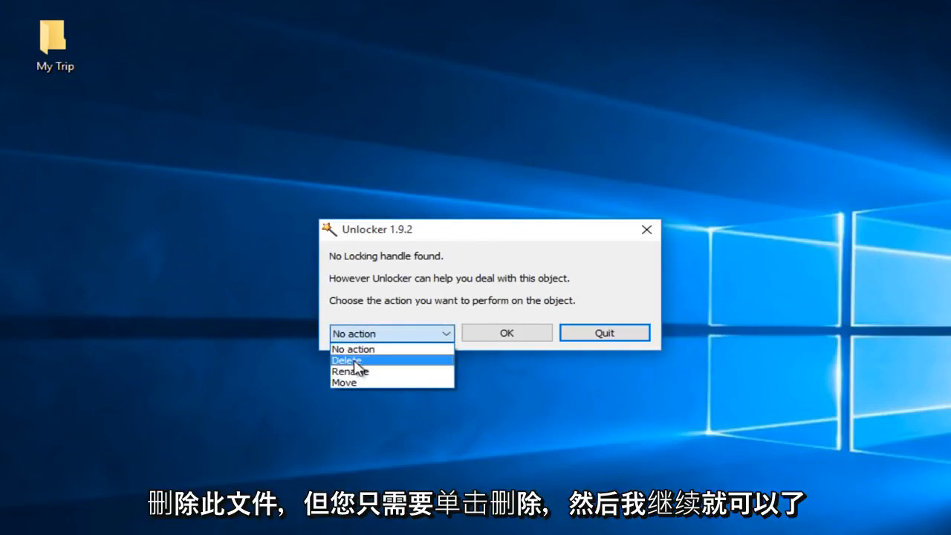
{"action": "left_click", "coordinate": [346, 361]}
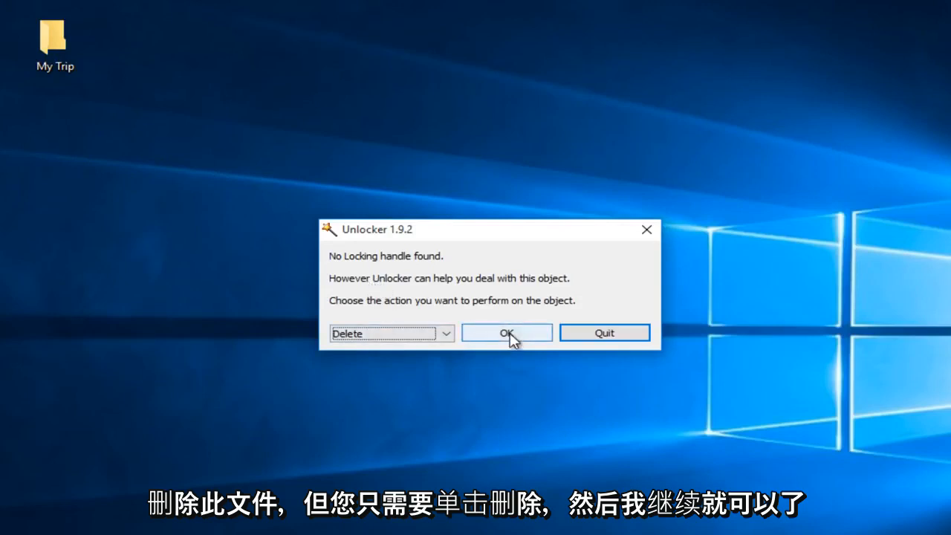
{"action": "left_click", "coordinate": [444, 333]}
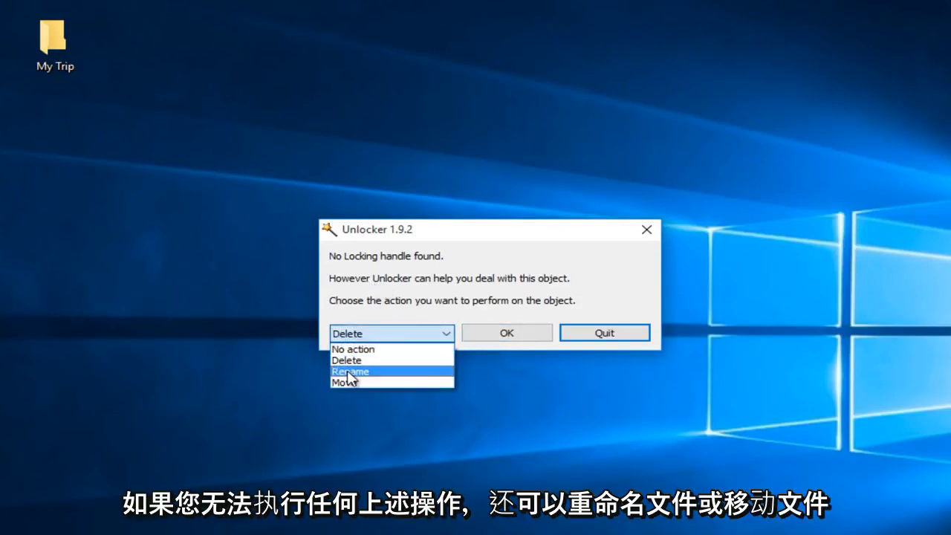
{"action": "mouse_move", "coordinate": [346, 361]}
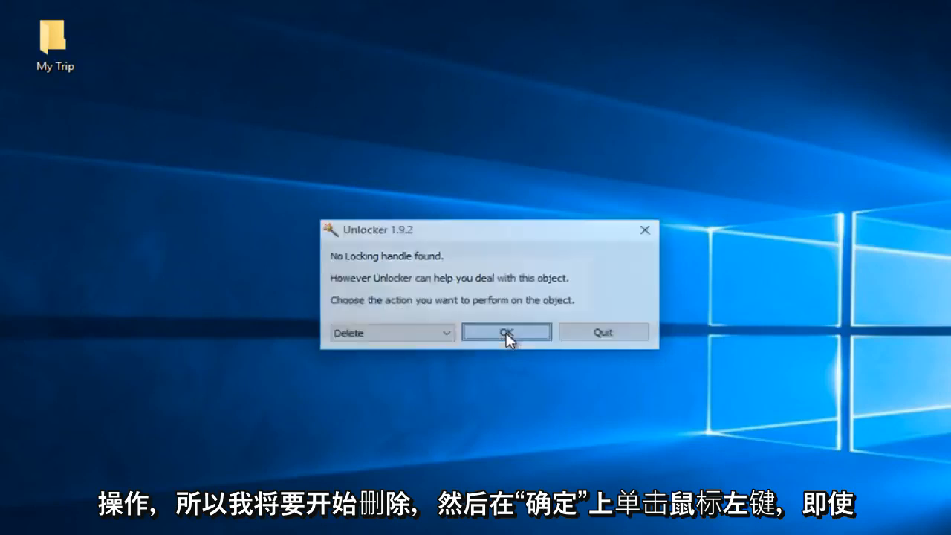
- Confirm Delete on My Trip, bringing up the Success dialog
{"action": "left_click", "coordinate": [507, 332]}
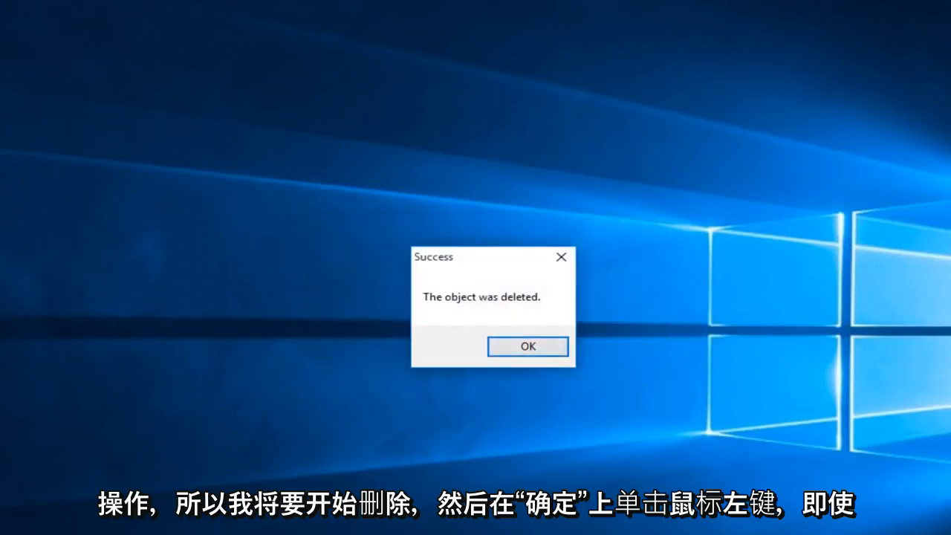
{"action": "mouse_move", "coordinate": [323, 299]}
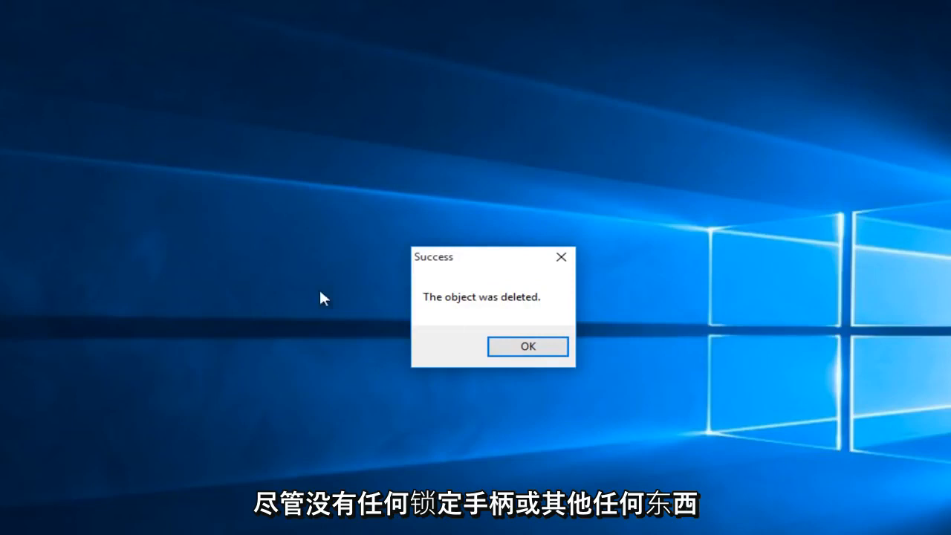
{"action": "mouse_move", "coordinate": [303, 312]}
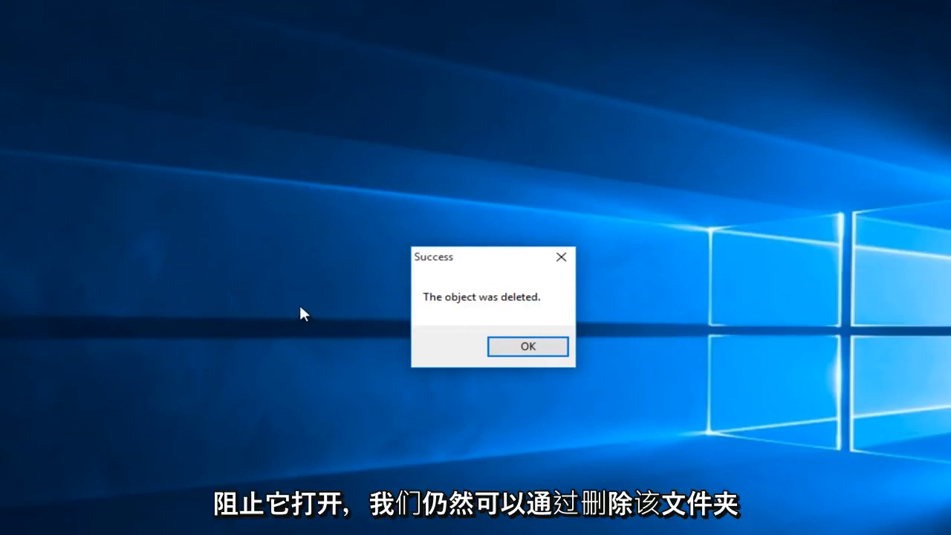
{"action": "mouse_move", "coordinate": [517, 280]}
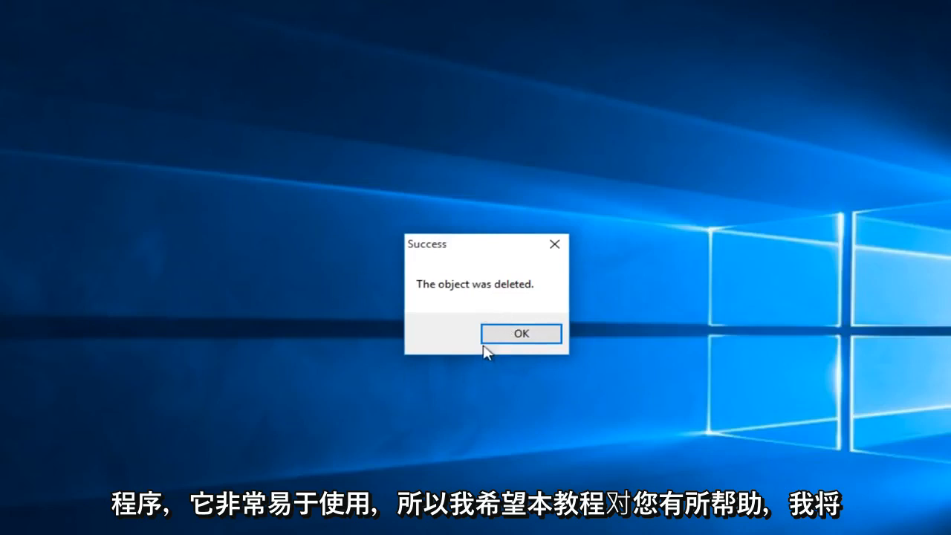
{"action": "mouse_move", "coordinate": [488, 330]}
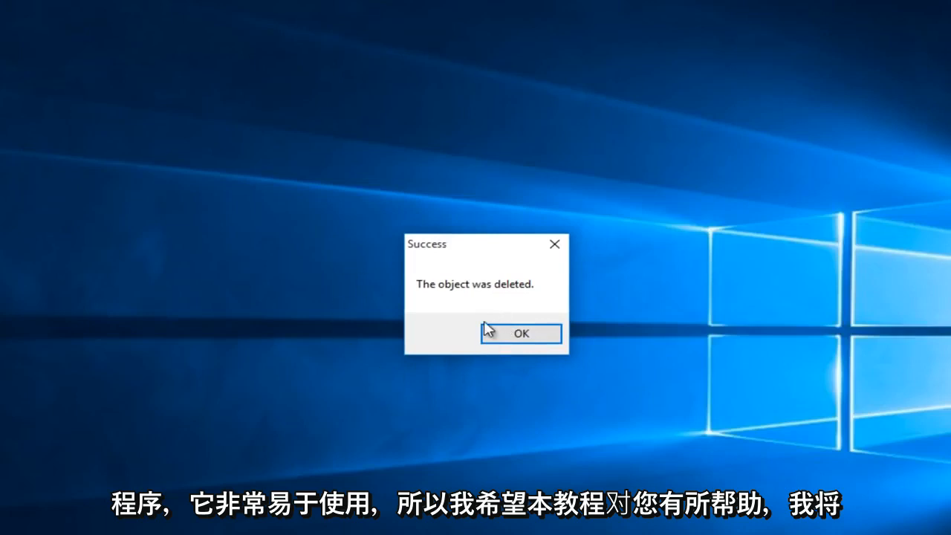